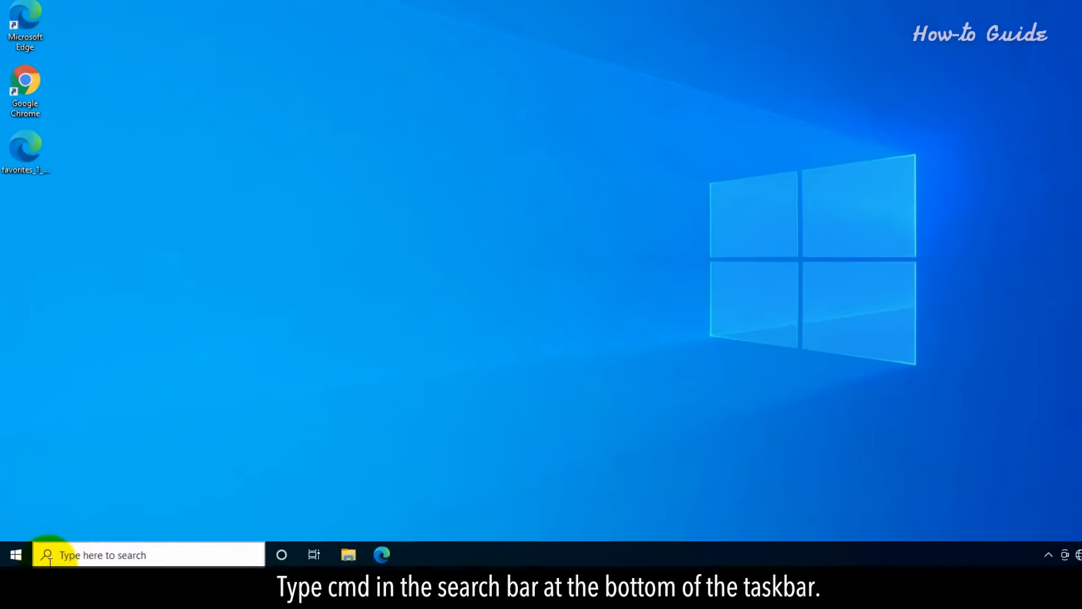
- Search for cmd and launch Command Prompt as administrator
type("cmd")
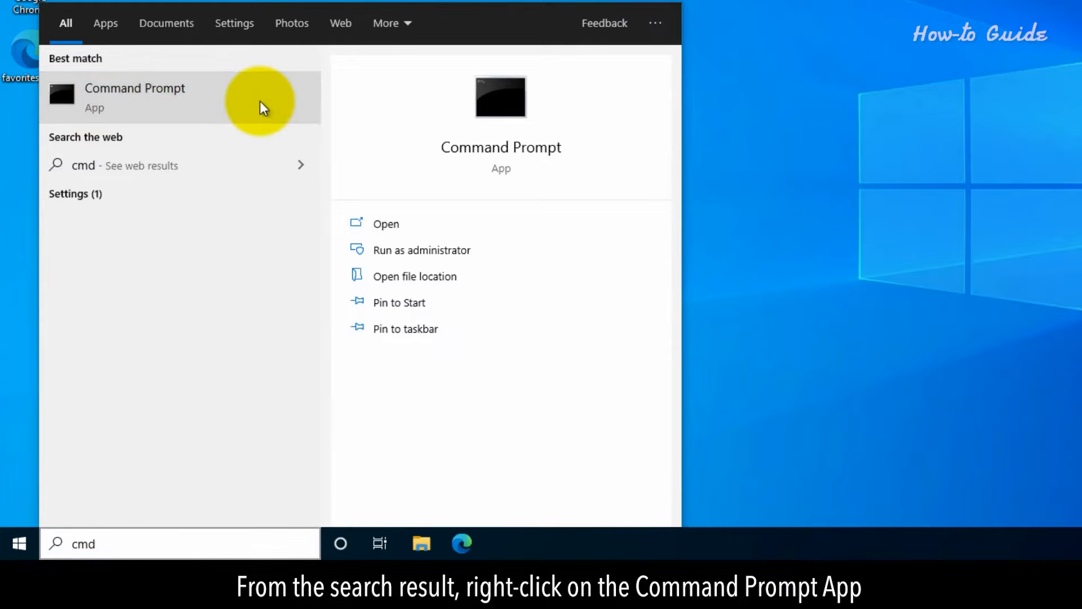
right_click(135, 97)
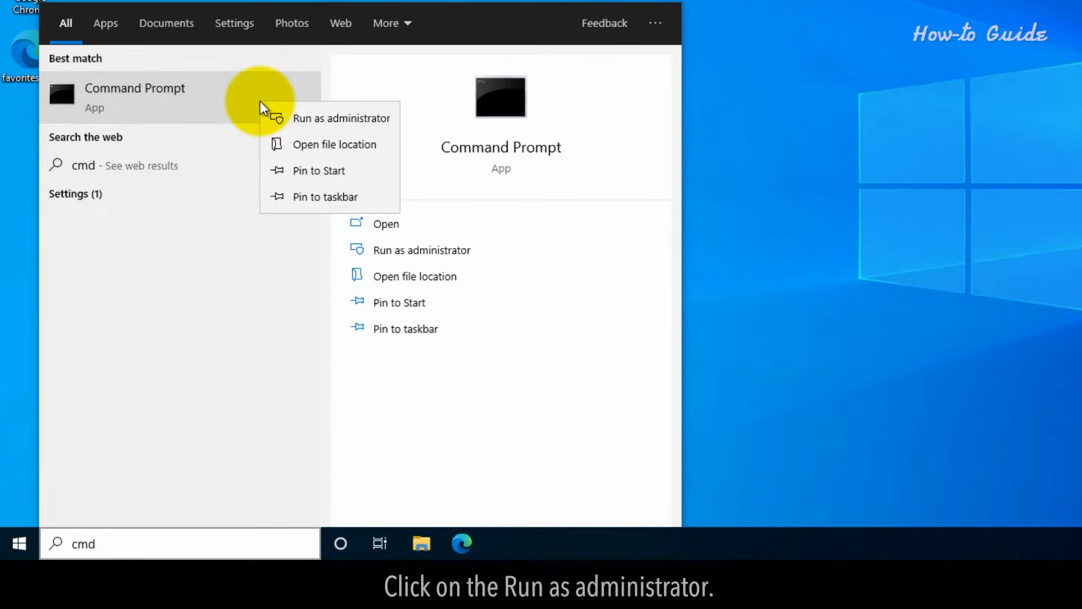
left_click(342, 119)
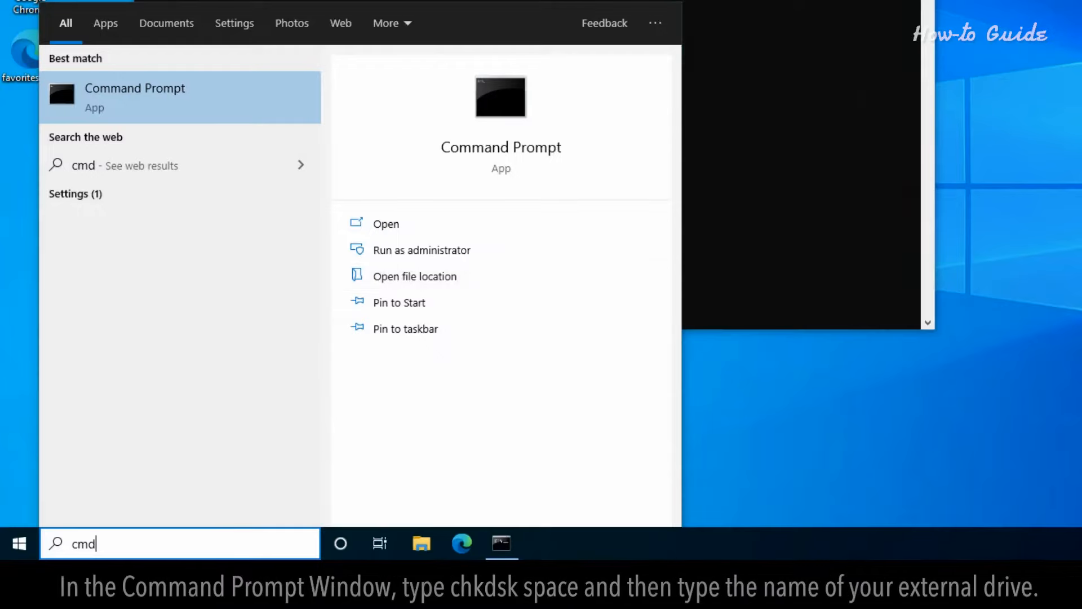
- Run chkdsk e:/f/x/r to check and repair drive E:, which reports no problems
left_click(422, 250)
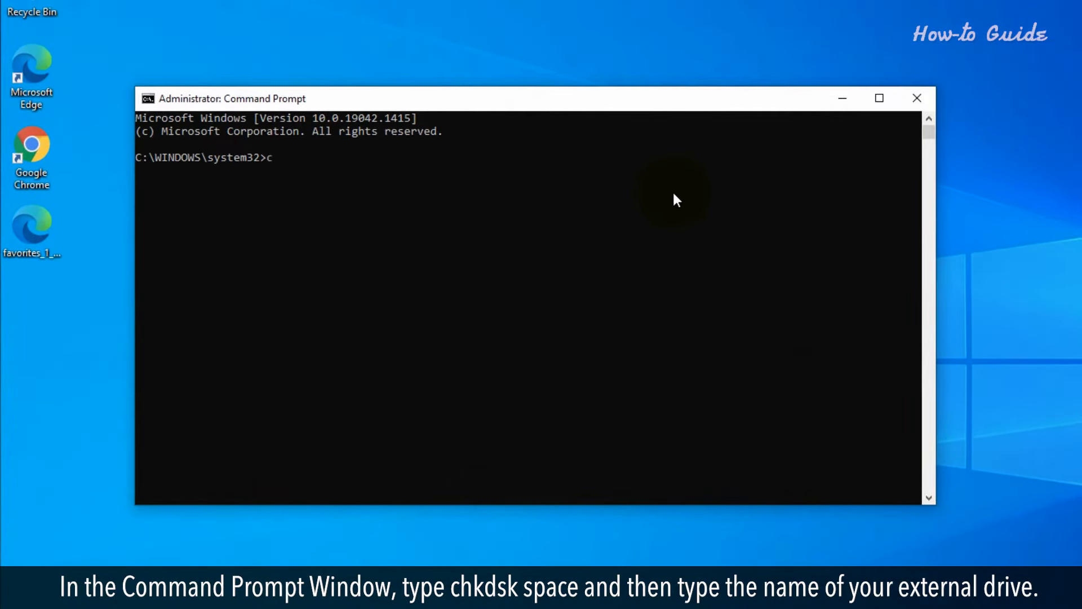
type("hk")
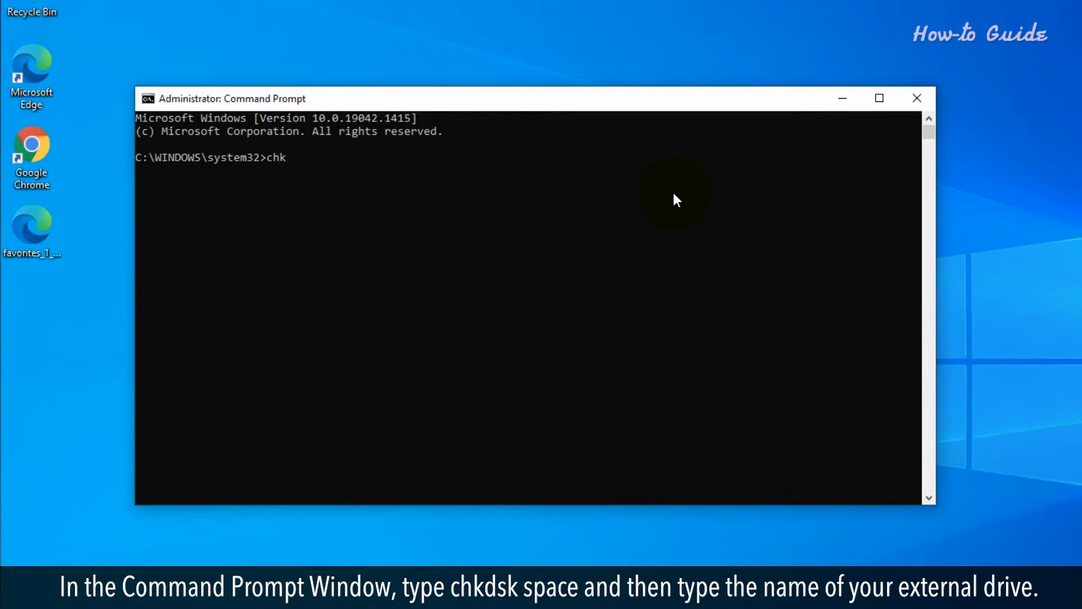
type("dsk")
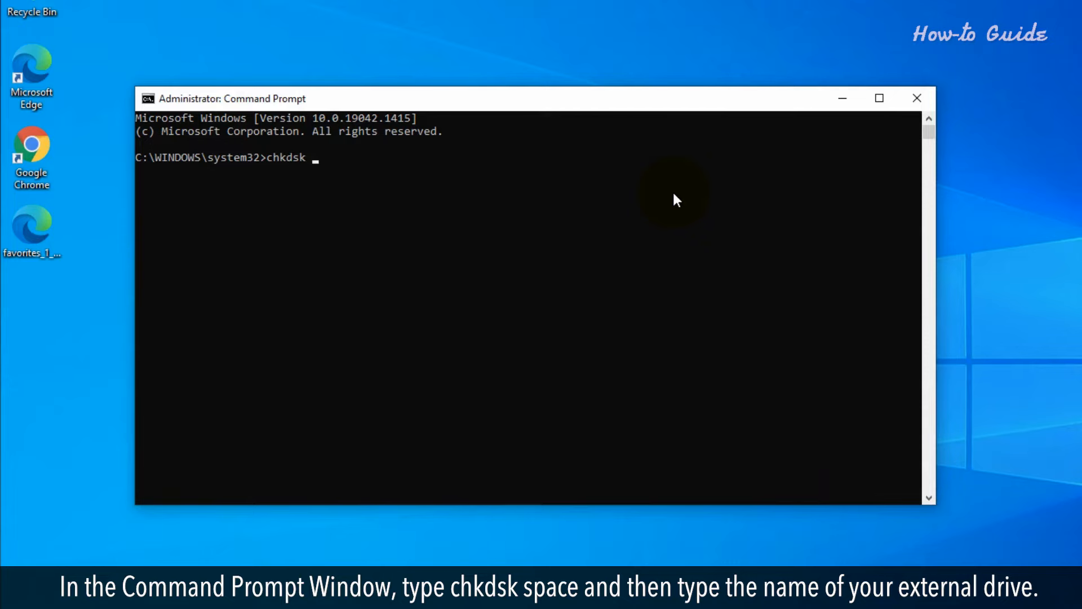
type("e:")
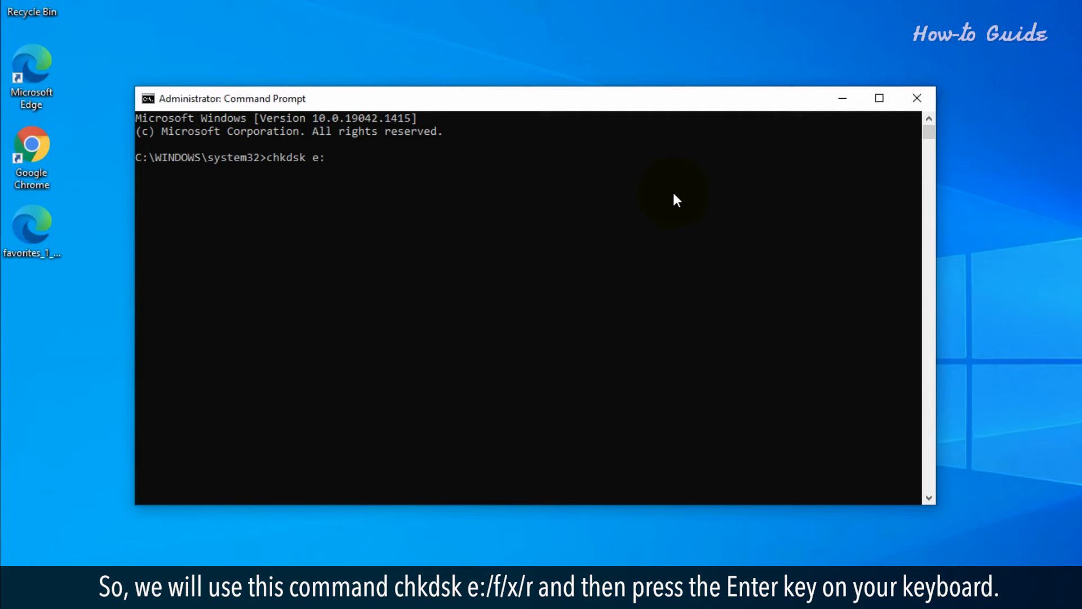
type("/f/")
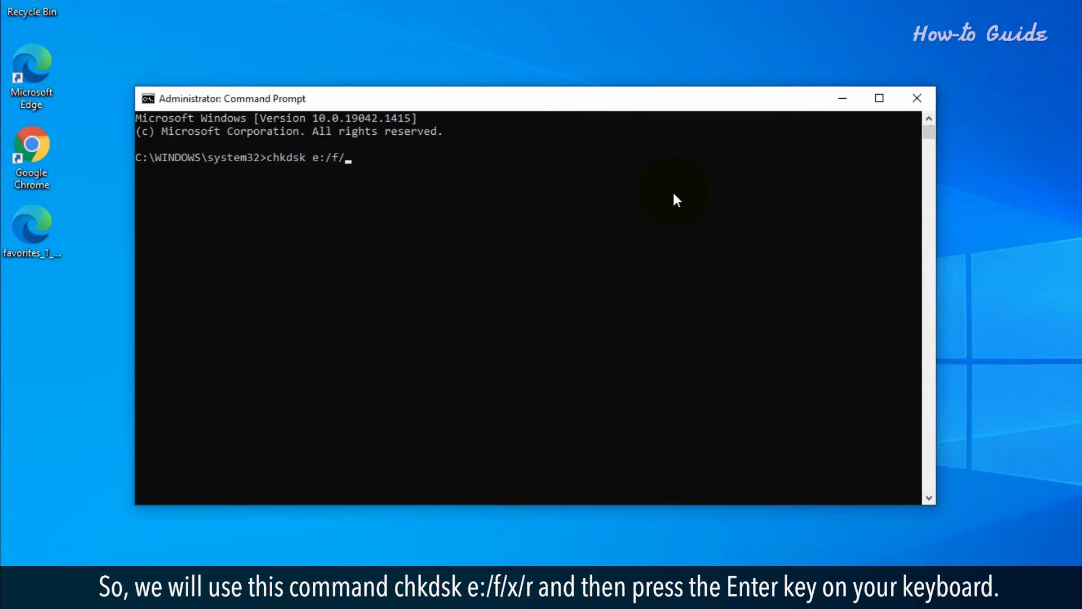
type("x/r")
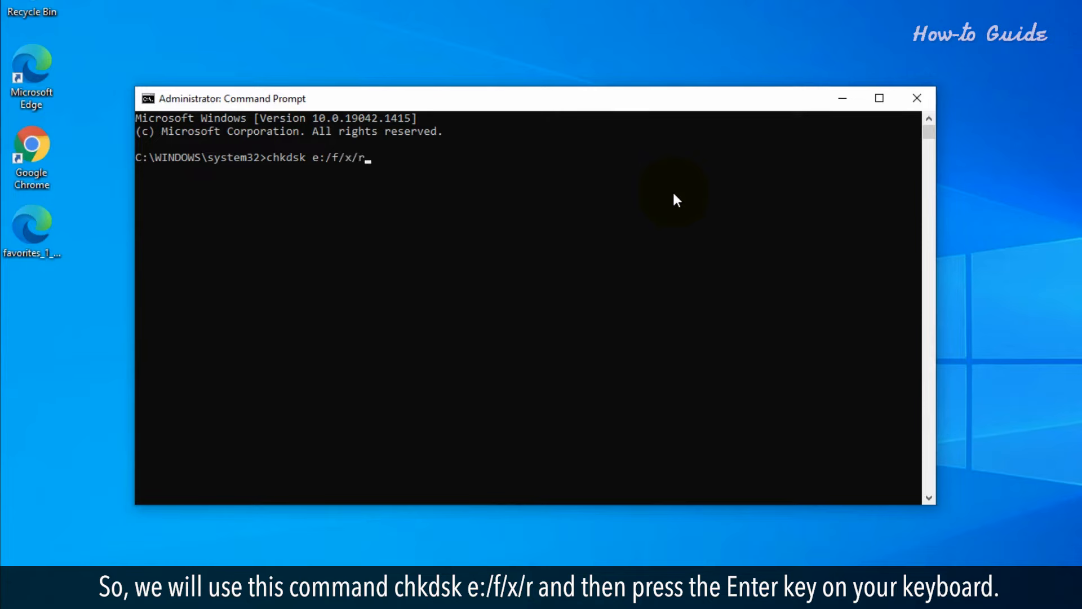
key("Enter")
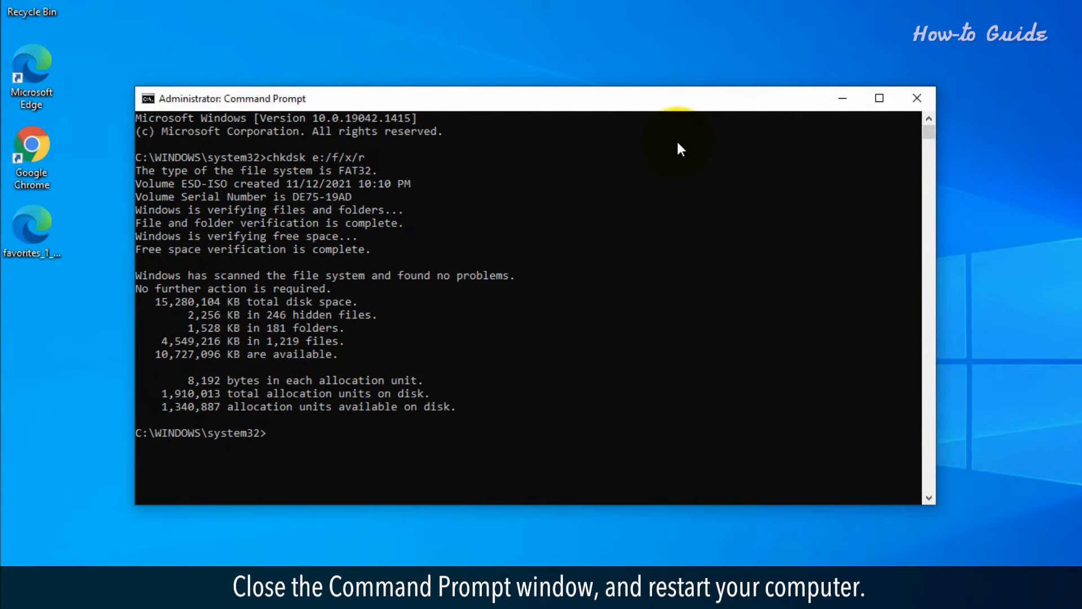
- Close Command Prompt and start a Quick scan under Virus & threat protection
left_click(917, 97)
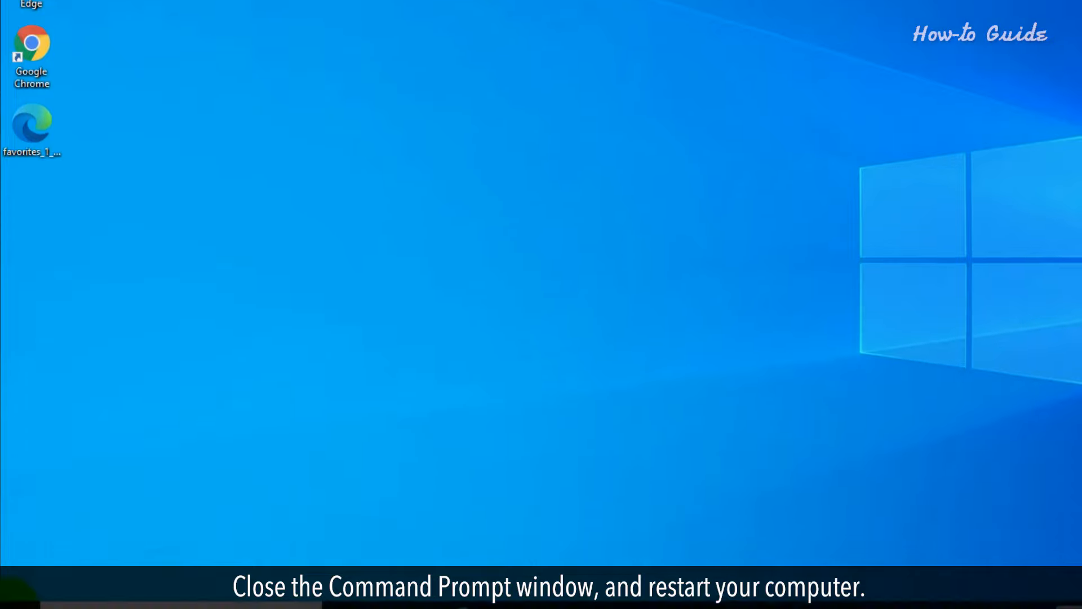
left_click(20, 539)
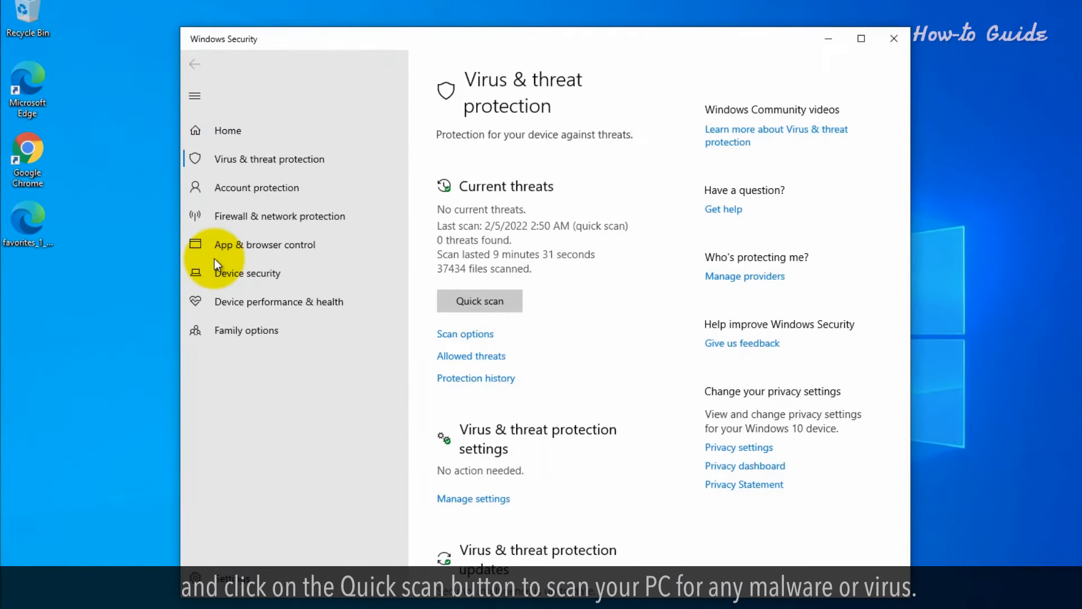
left_click(479, 300)
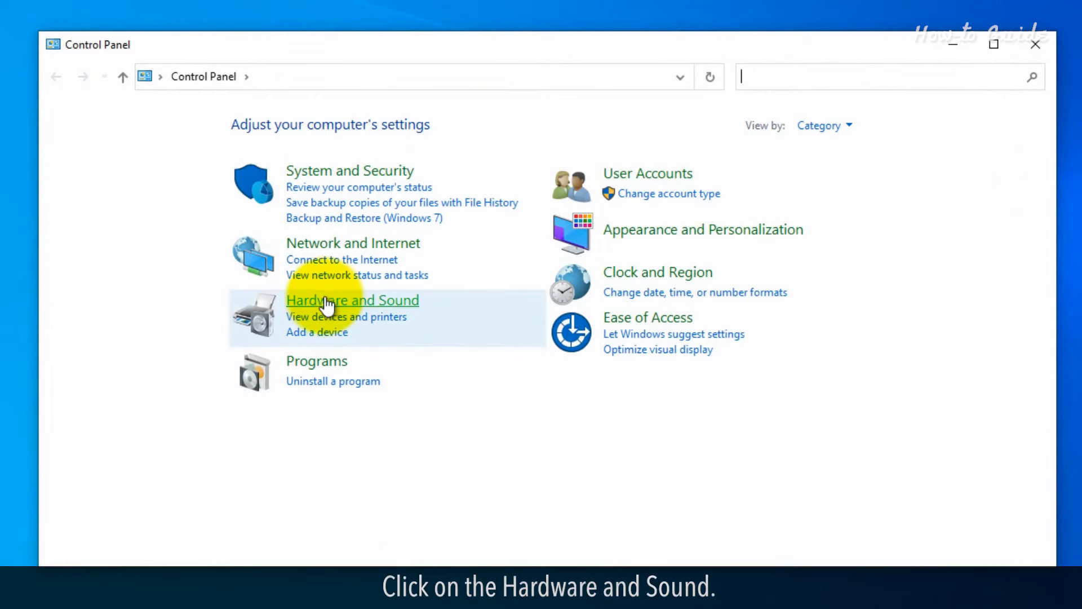
- Launch Device Manager from Control Panel's Hardware and Sound
left_click(351, 299)
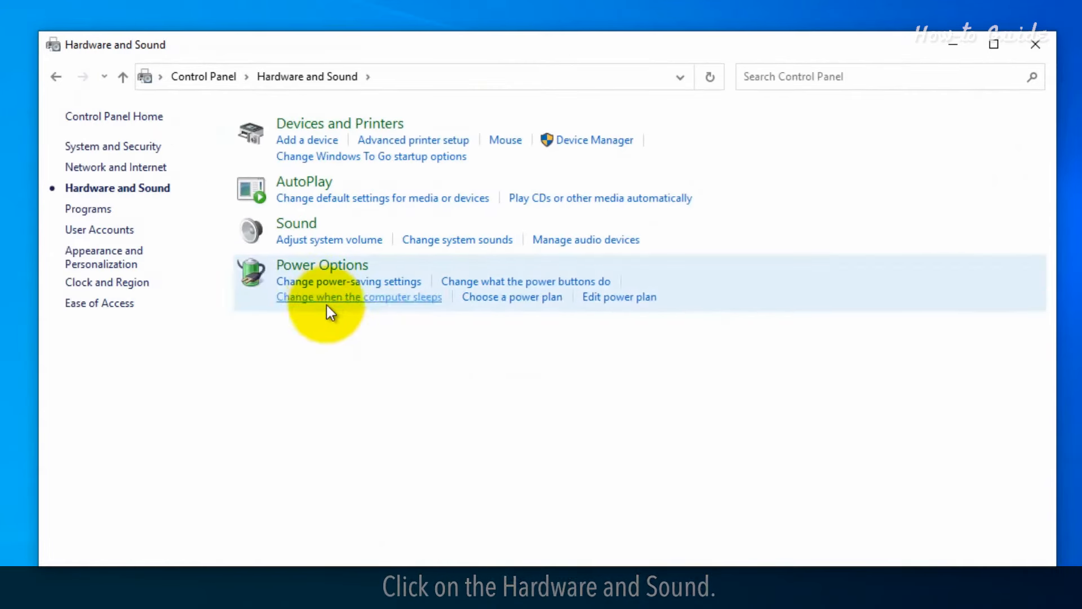
left_click(593, 140)
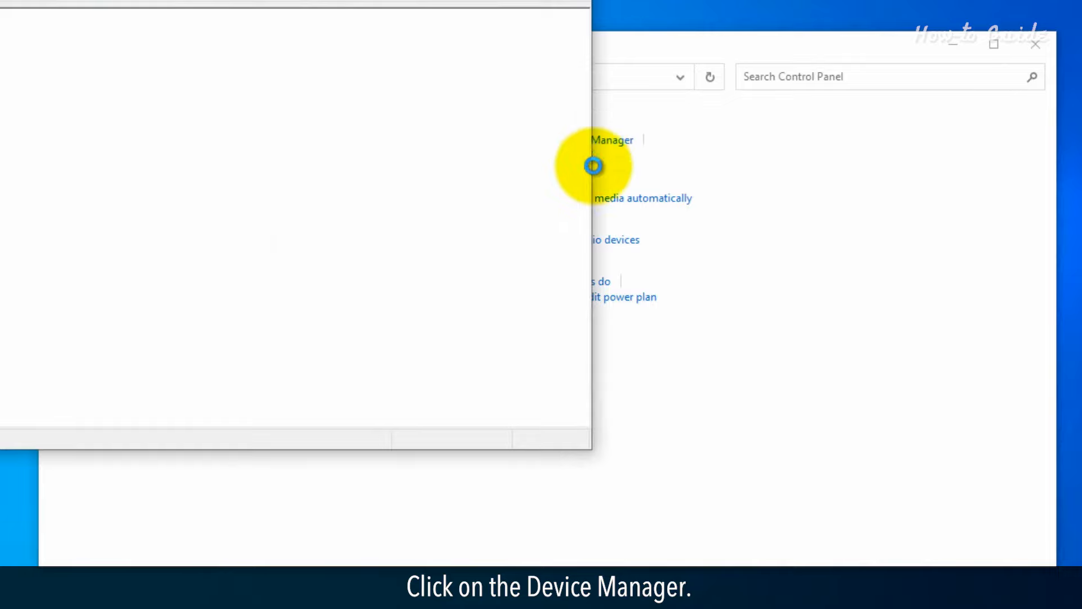
- Expand Disk drives and bring up the SanDisk Cruzer Blade USB Device properties
left_click(591, 165)
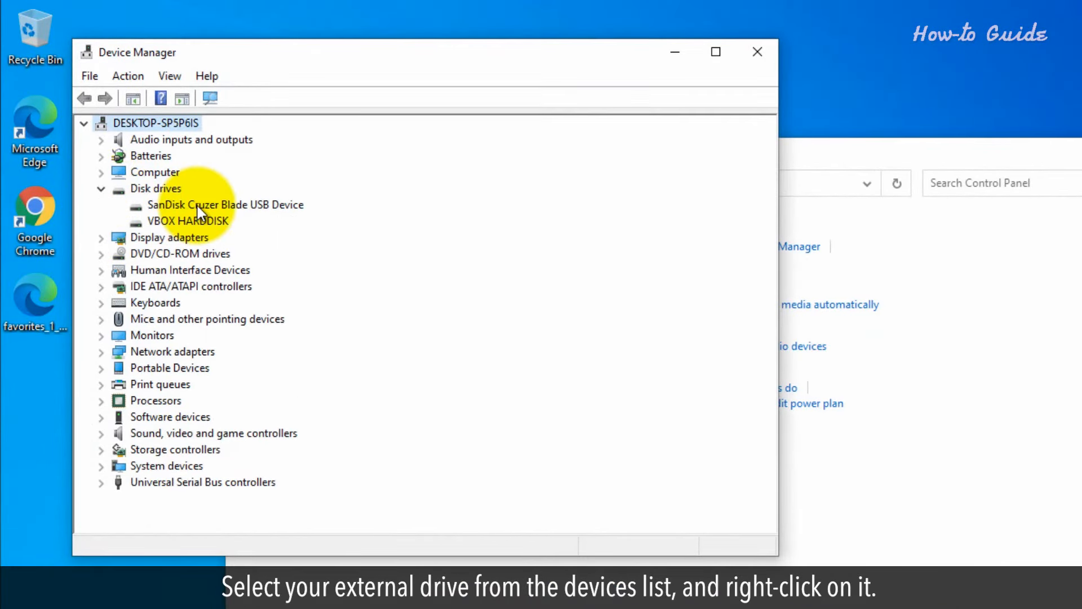
right_click(212, 205)
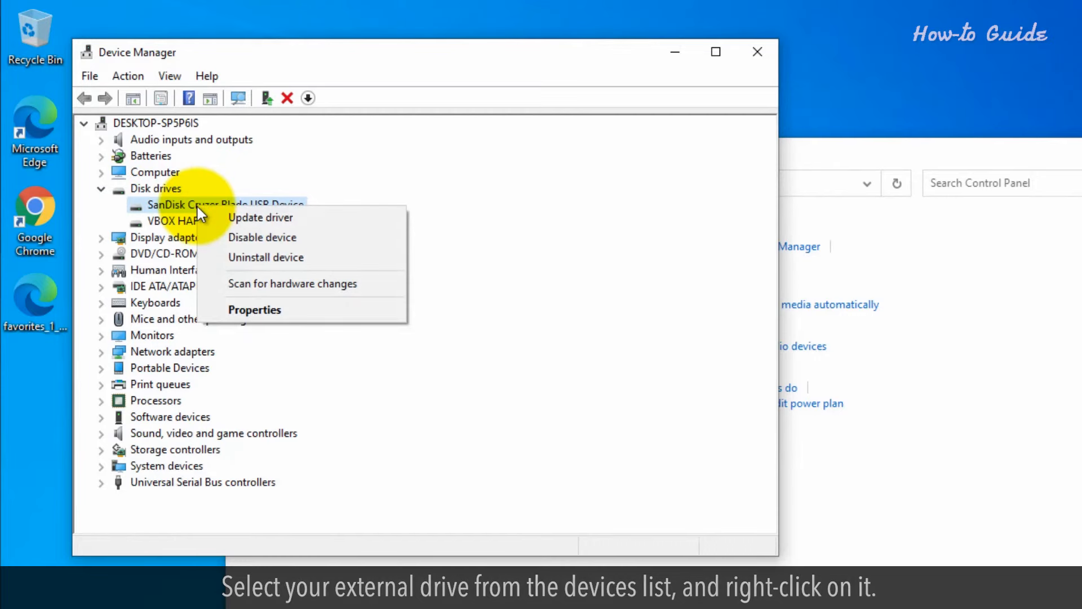
left_click(255, 309)
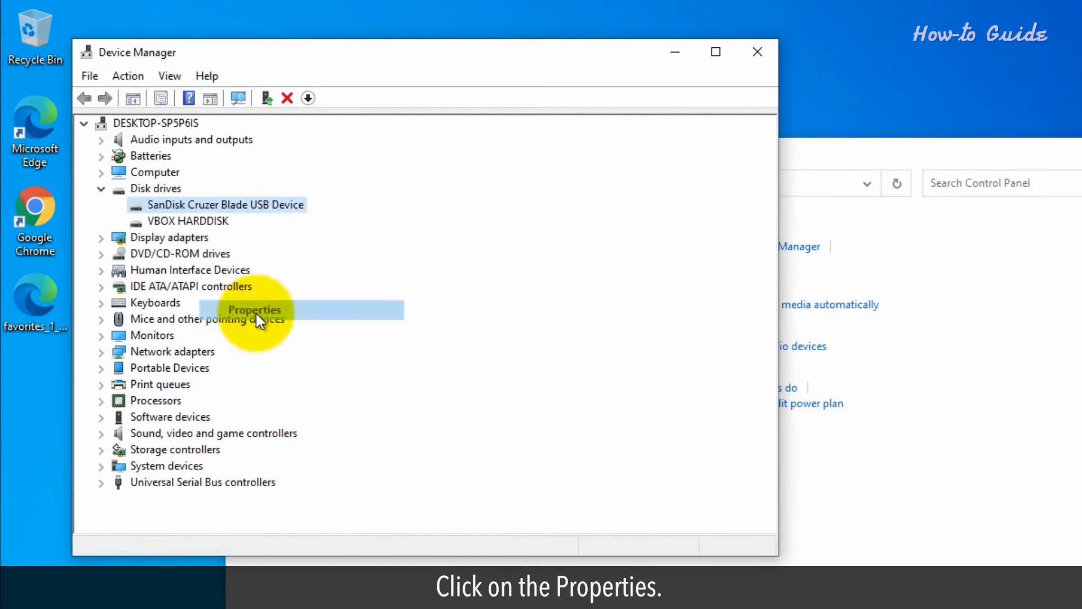
left_click(254, 309)
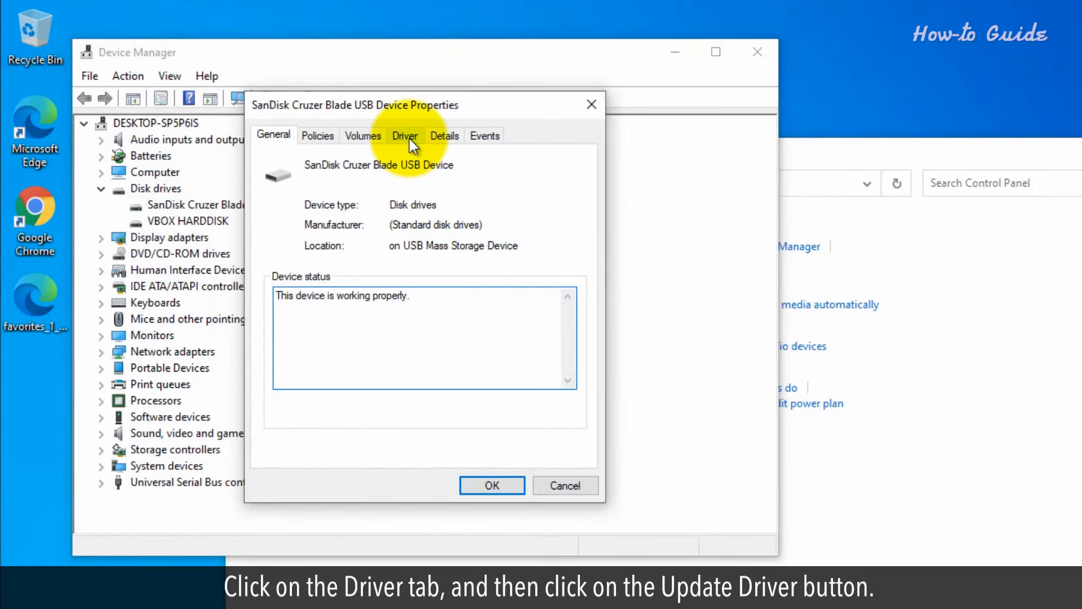
- Update the SanDisk driver with automatic search; best driver already installed
left_click(406, 135)
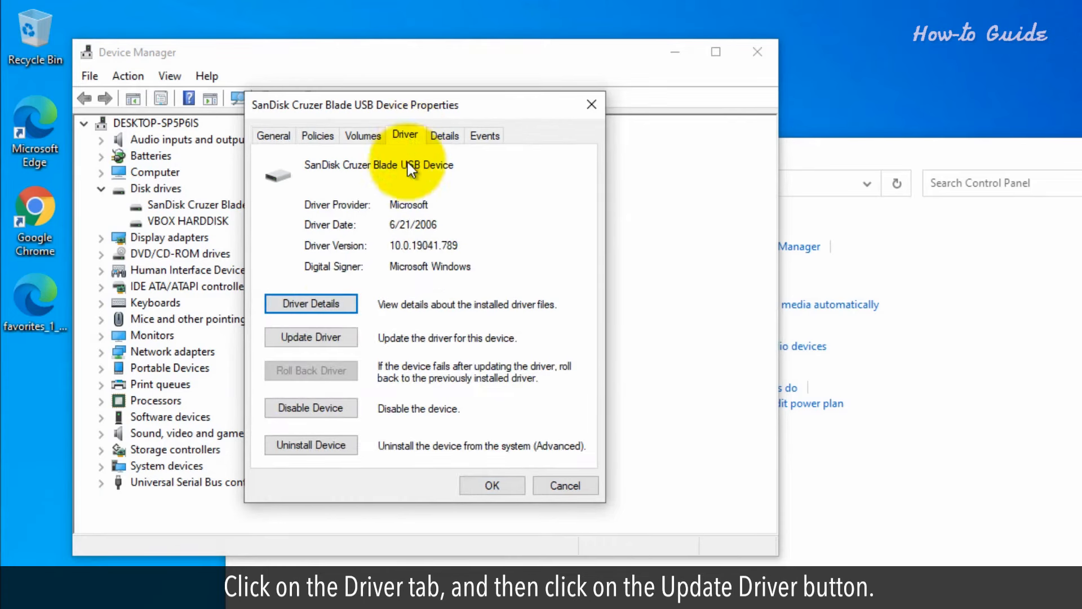
left_click(311, 338)
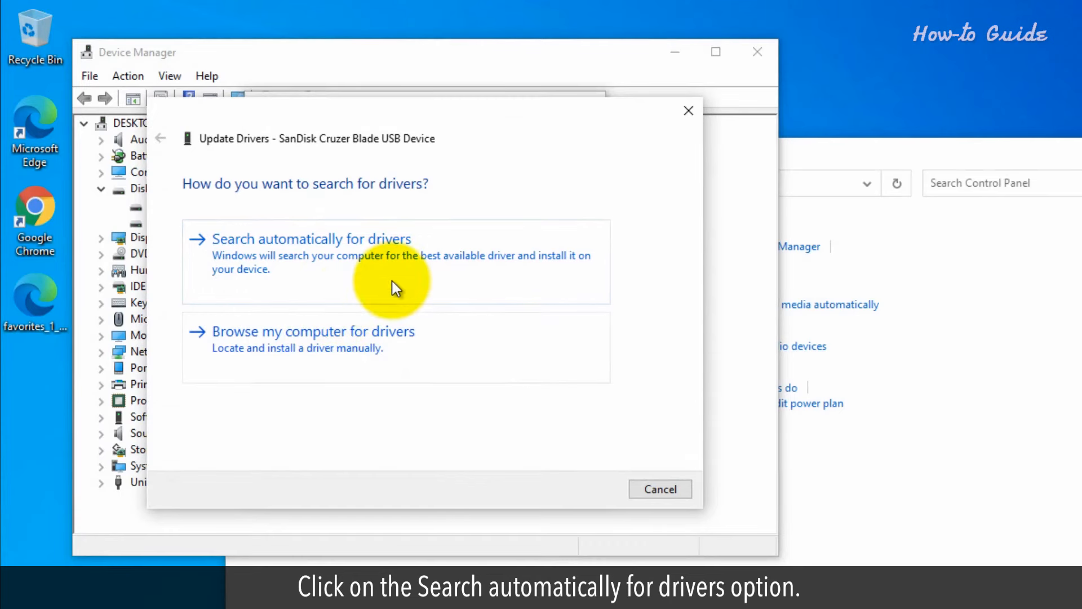
left_click(309, 239)
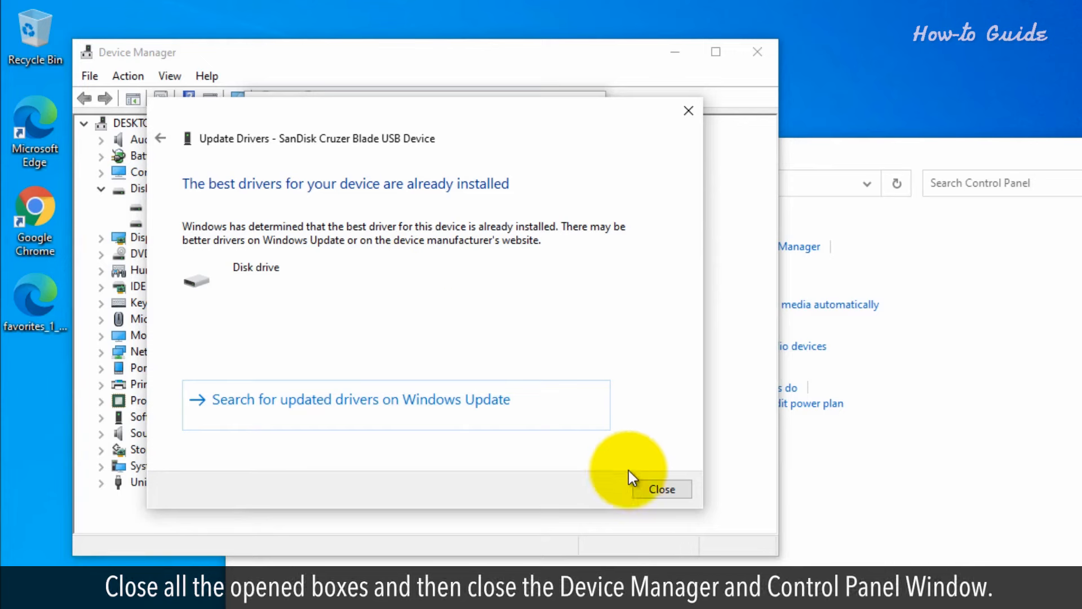
- Dismiss the driver update result, then close Device Manager and Control Panel
left_click(662, 488)
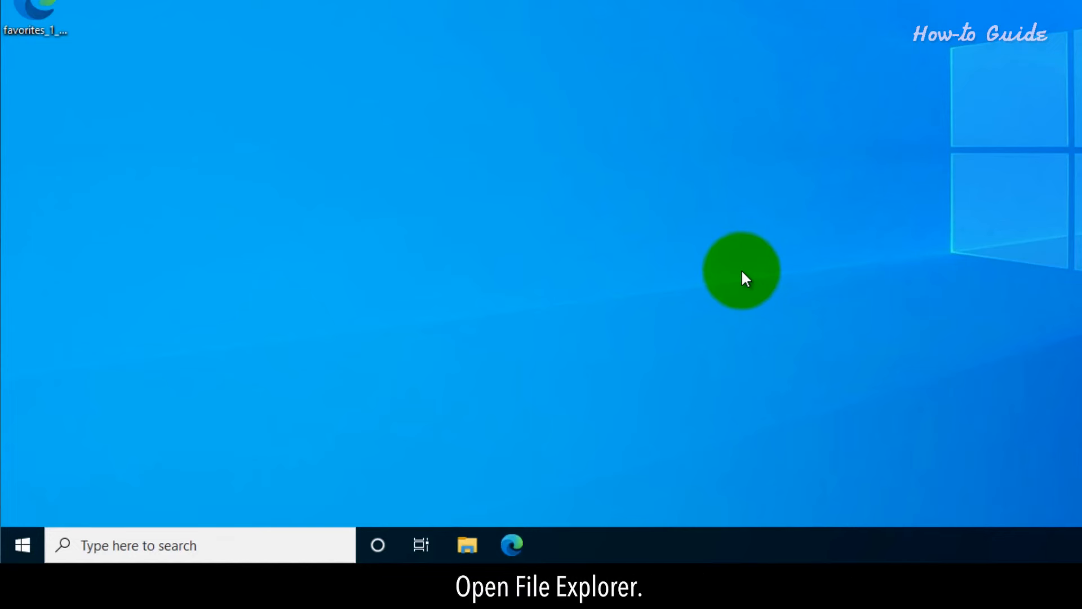
- From This PC, start a Quick Format of ESD-ISO (E:) as FAT32, keeping the label
left_click(465, 546)
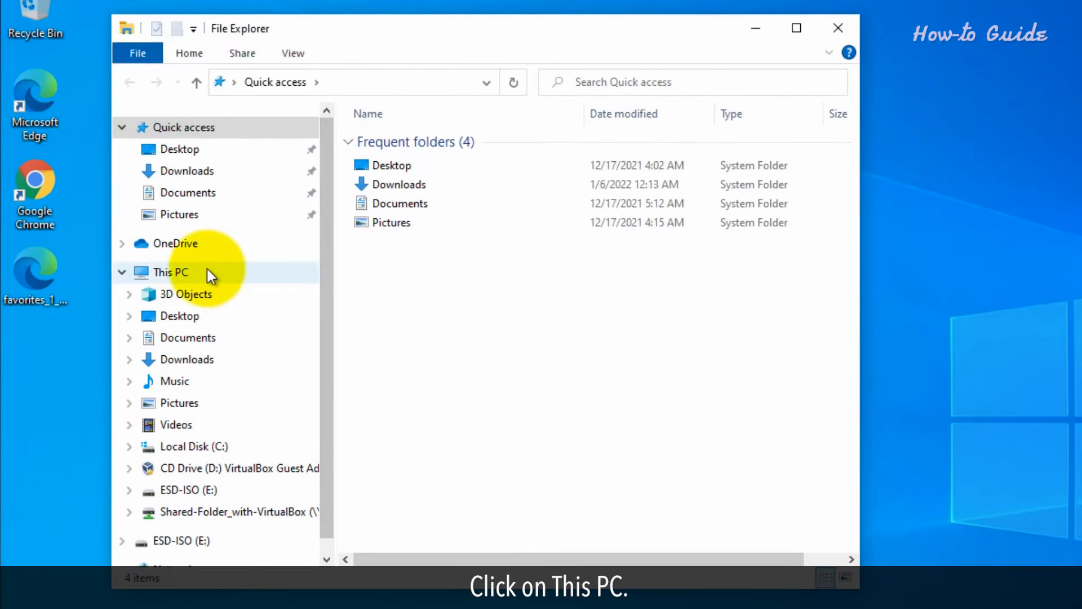
left_click(169, 272)
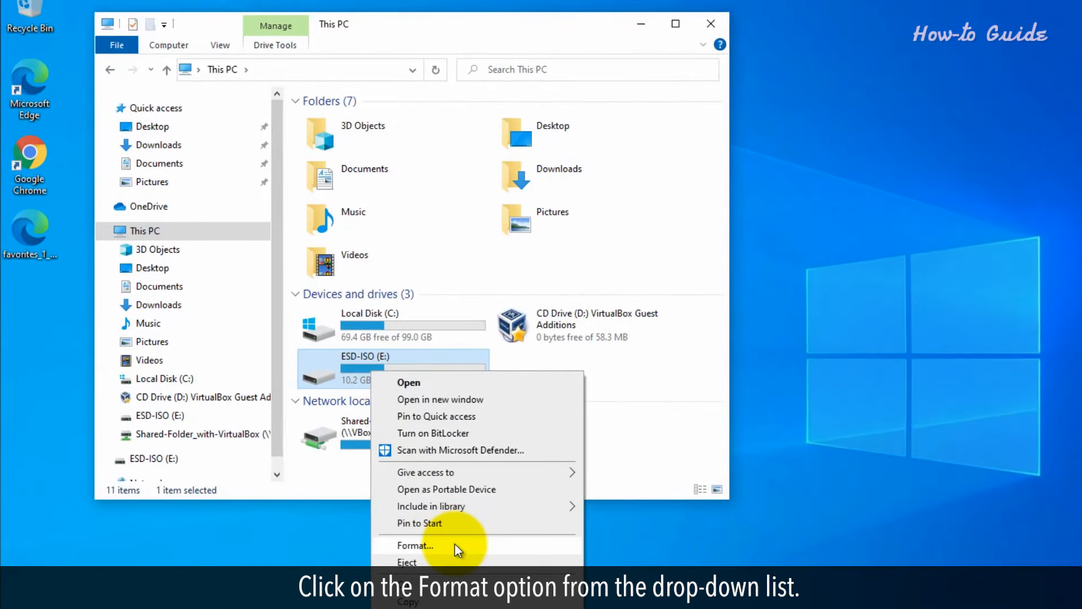
left_click(415, 546)
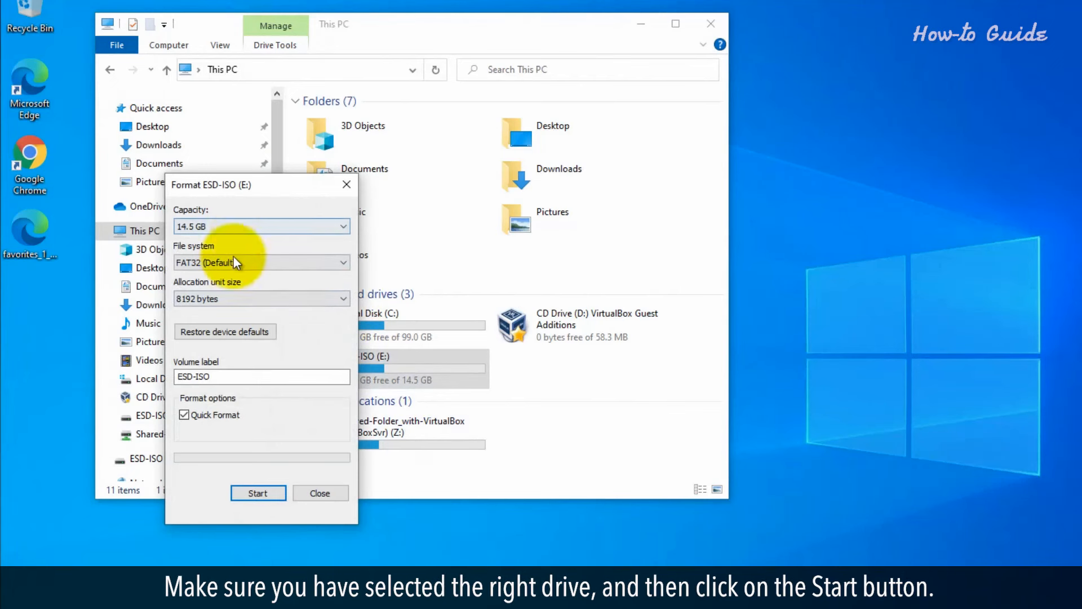
left_click(258, 494)
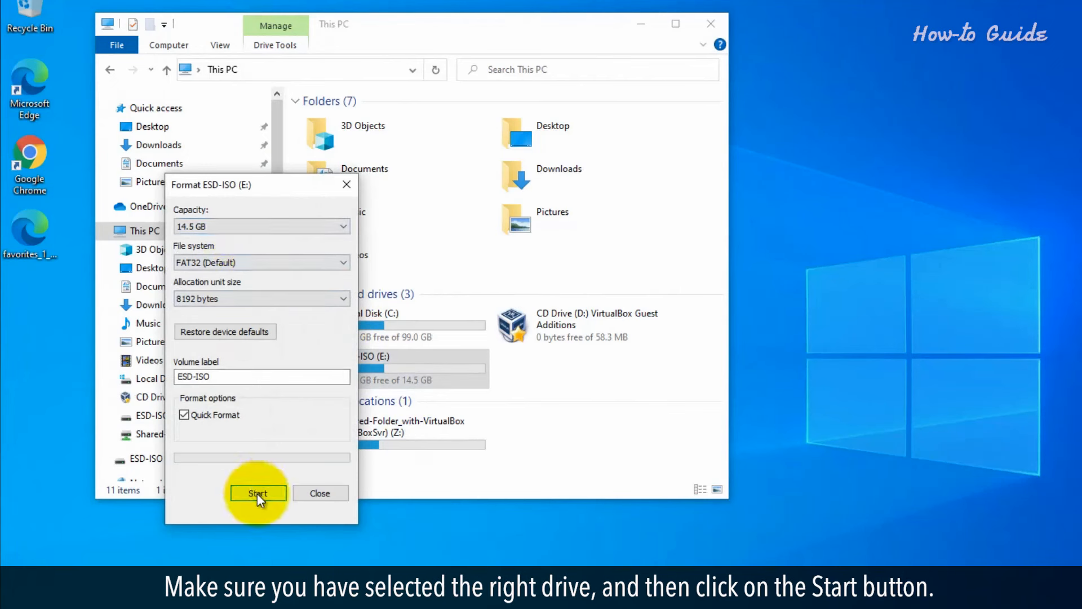